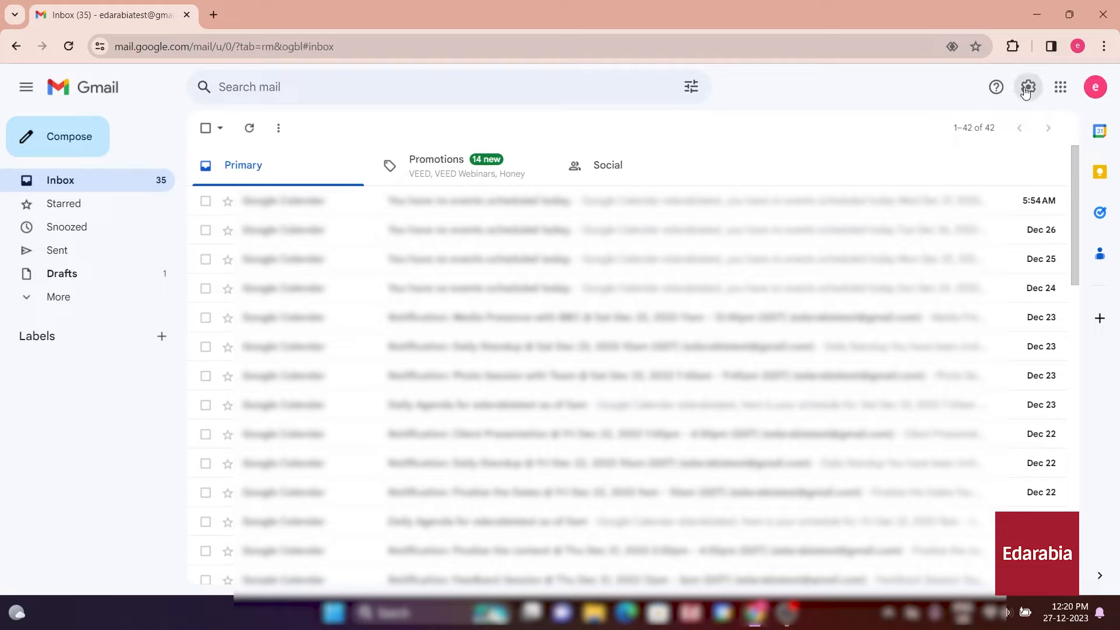
- Go from the gear menu to See all settings and scroll the General tab to Signature
left_click(1027, 86)
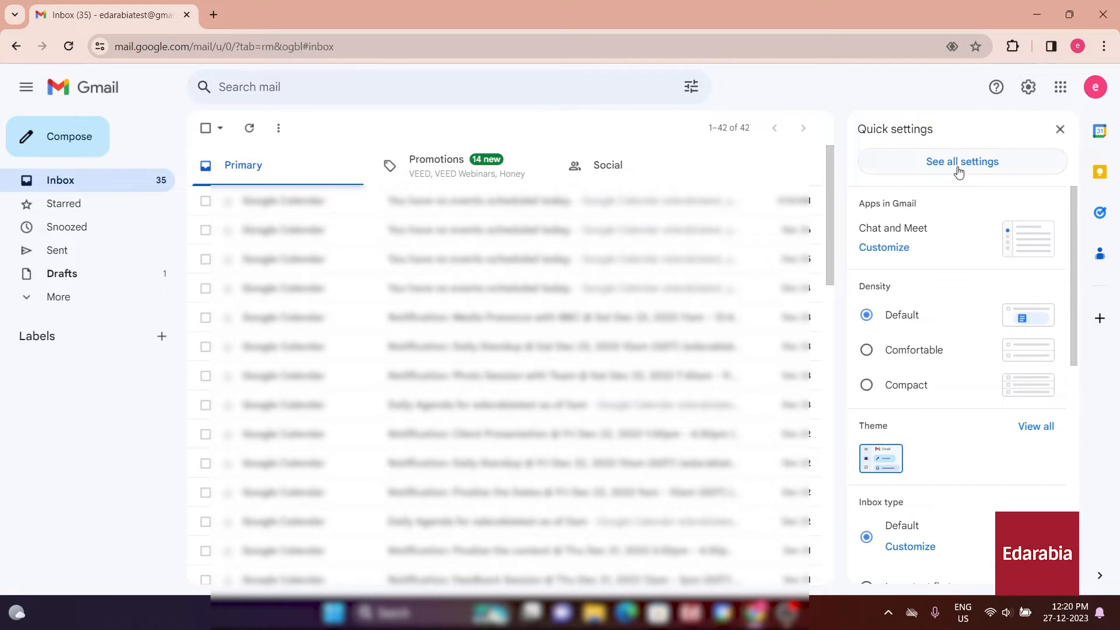
mouse_move(958, 171)
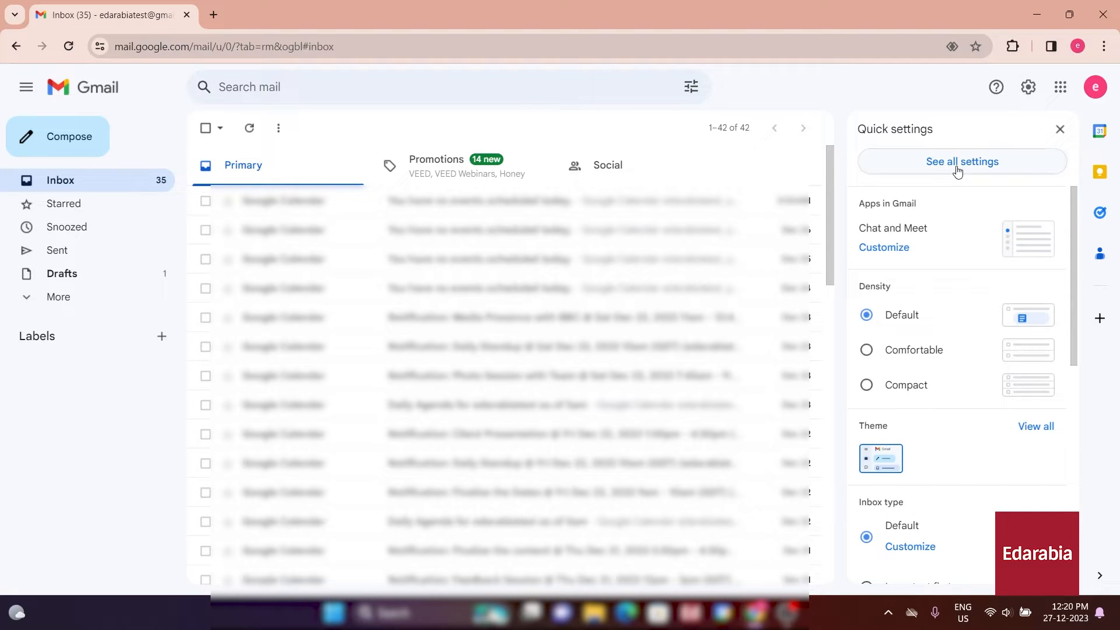
left_click(962, 161)
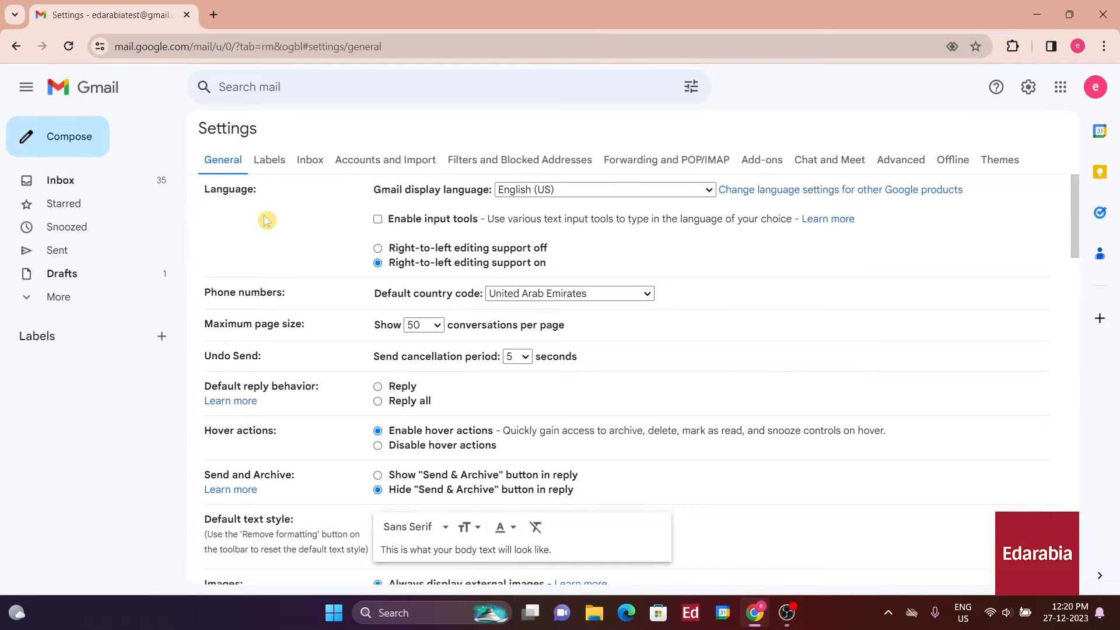
mouse_move(281, 231)
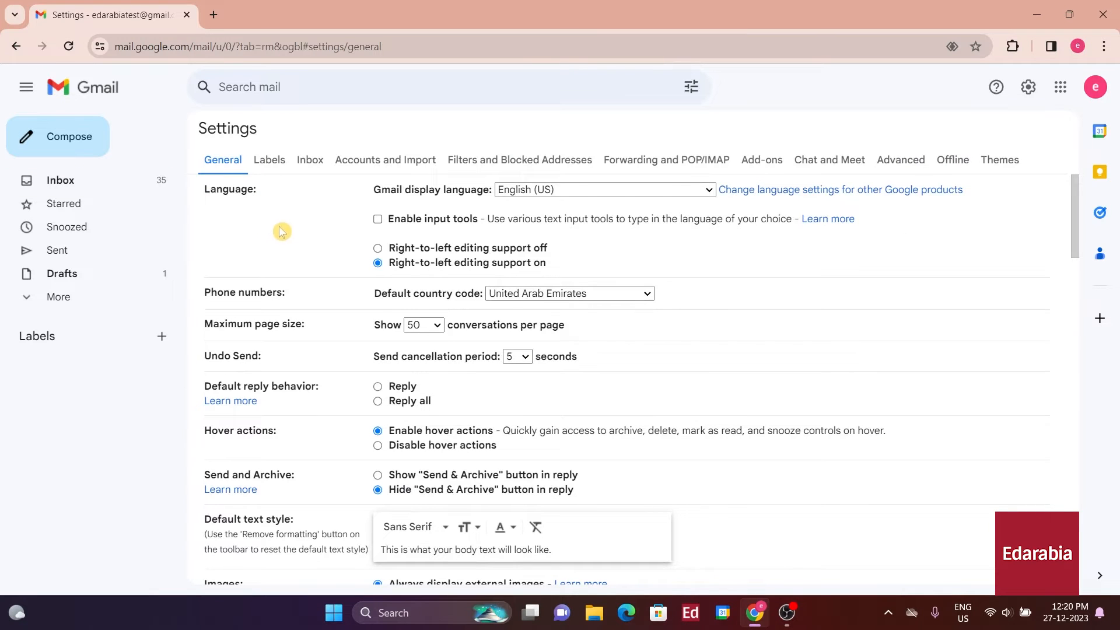
scroll("down", 3)
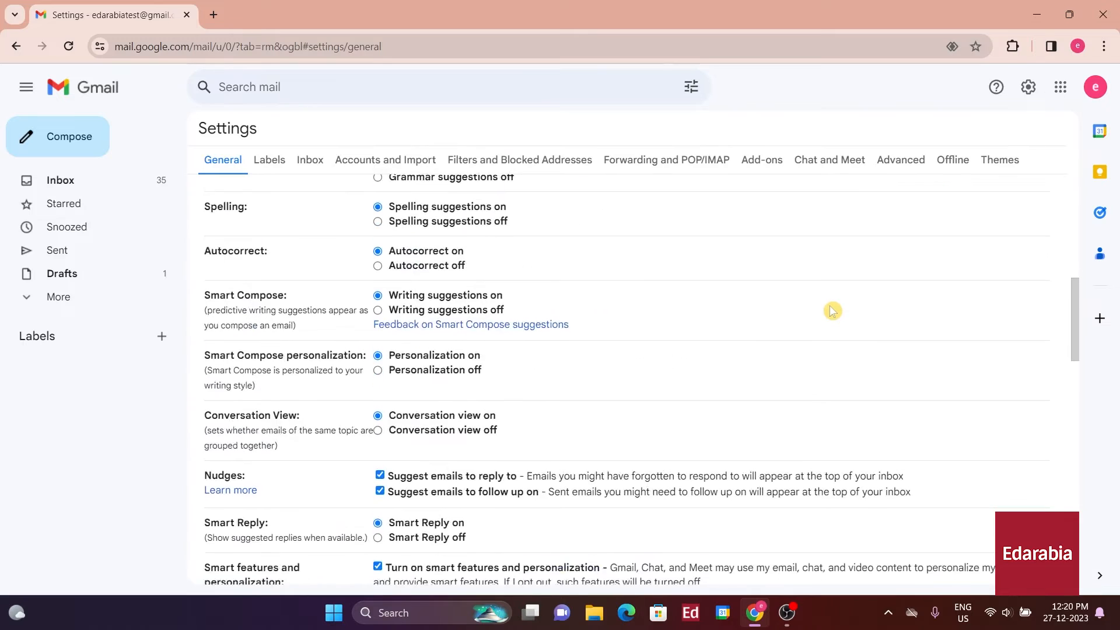
scroll("down", 3)
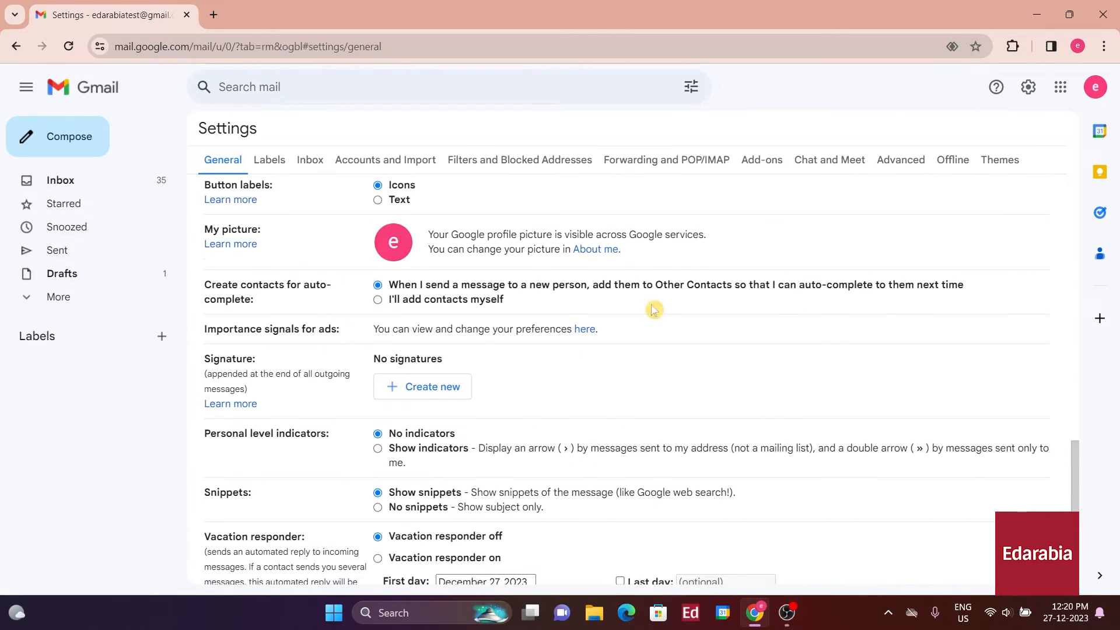
mouse_move(411, 399)
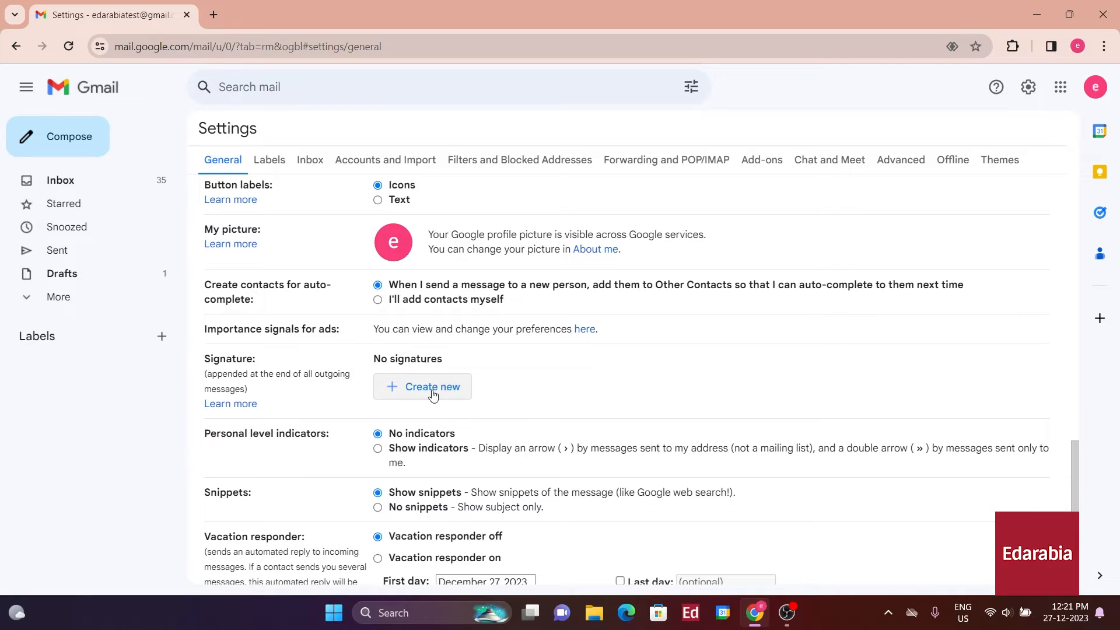
- Create a new signature named 'Work'
left_click(423, 386)
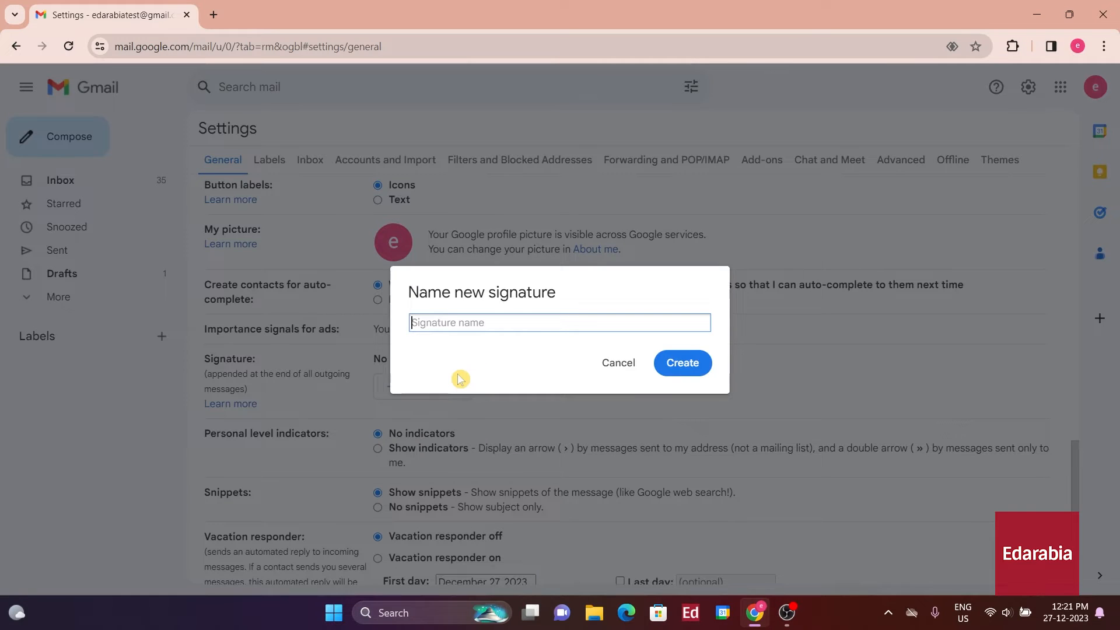
type("Work")
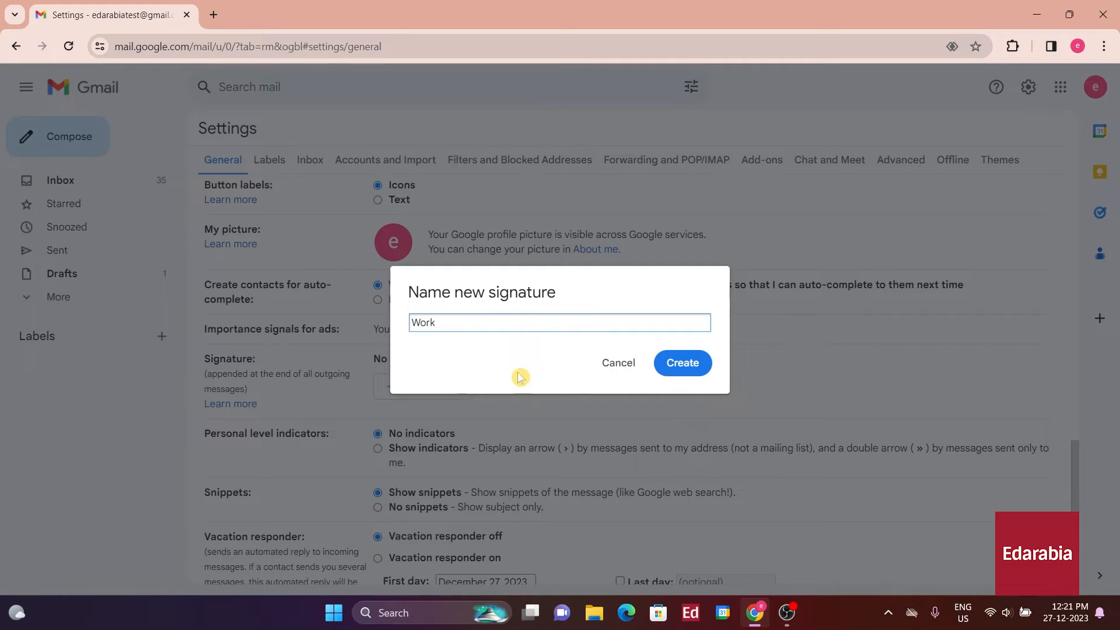
left_click(682, 363)
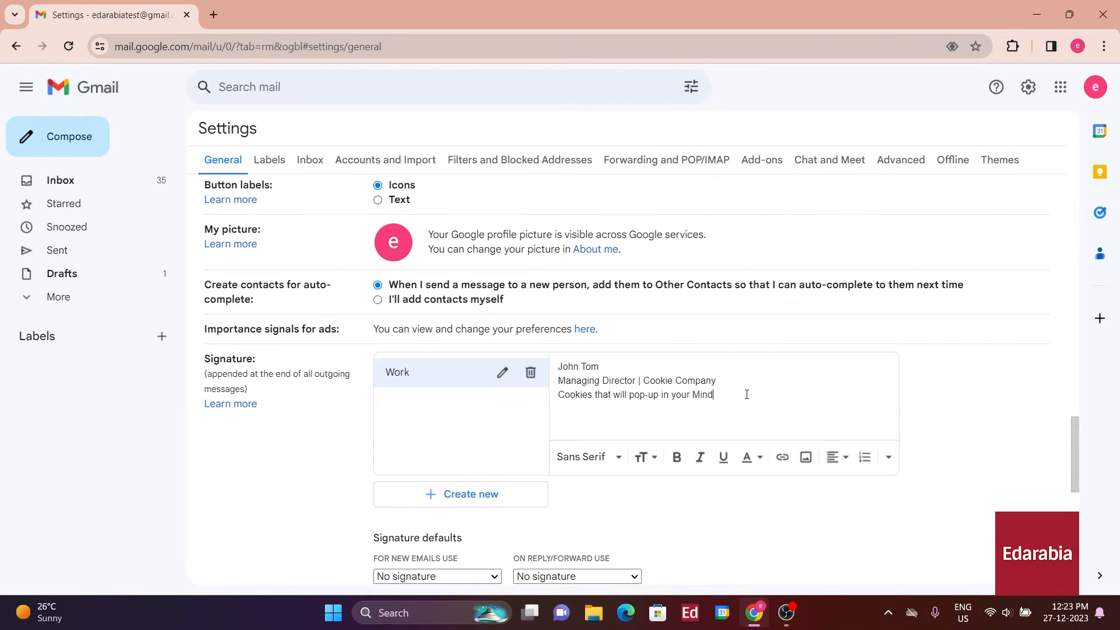
- Shrink the Managing Director | Cookie Company line, italicize the tagline and insert the Cookie Co. logo at a set size
left_click(644, 457)
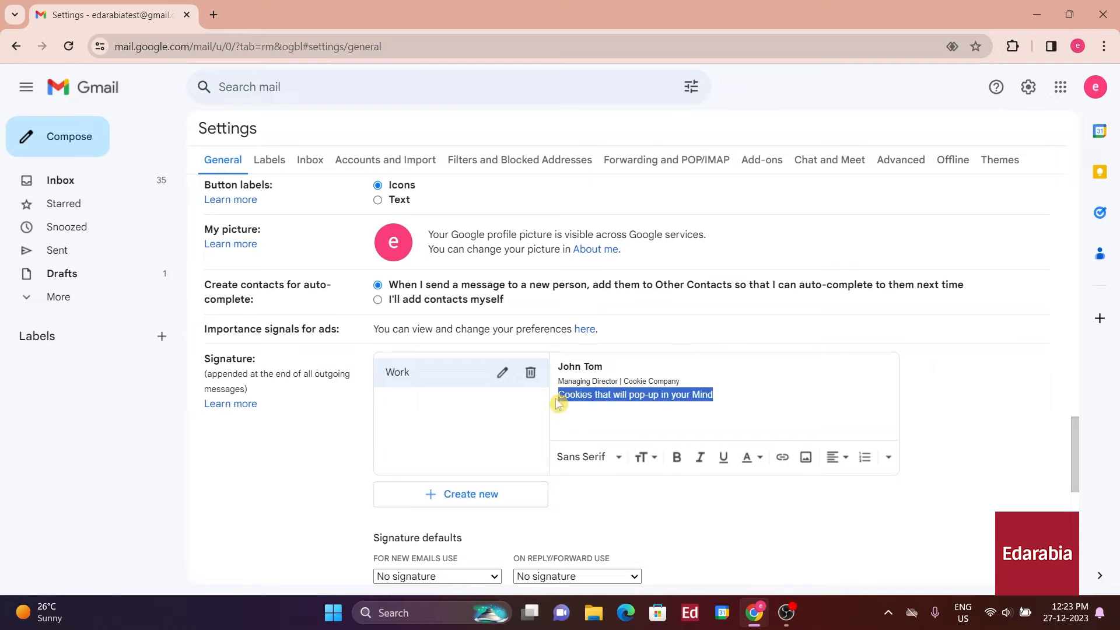
left_click(699, 457)
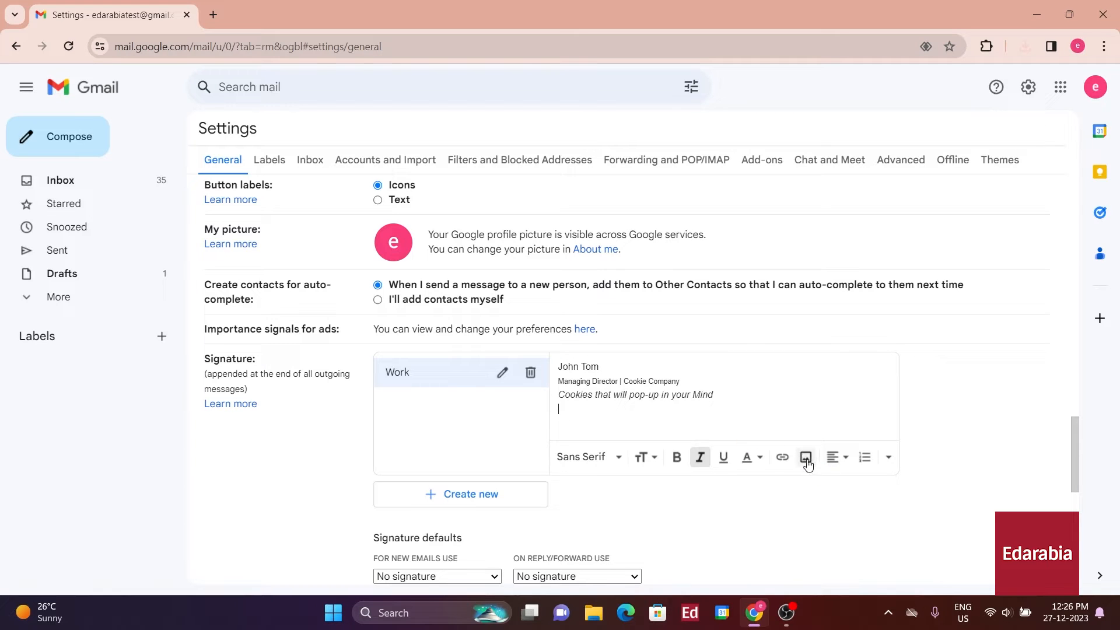
left_click(806, 458)
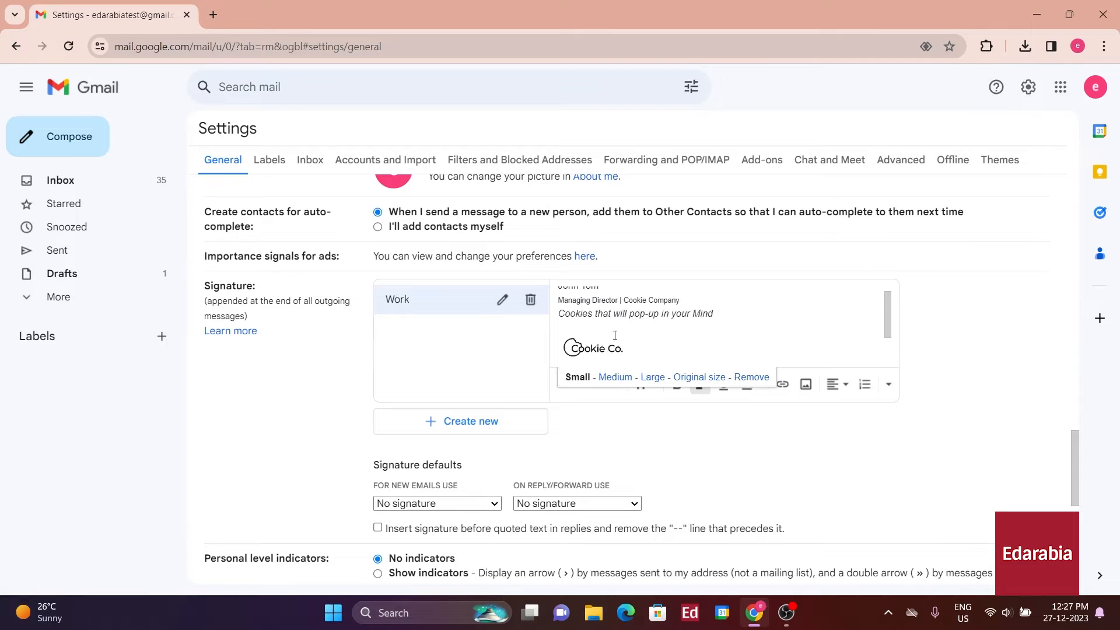
left_click(815, 316)
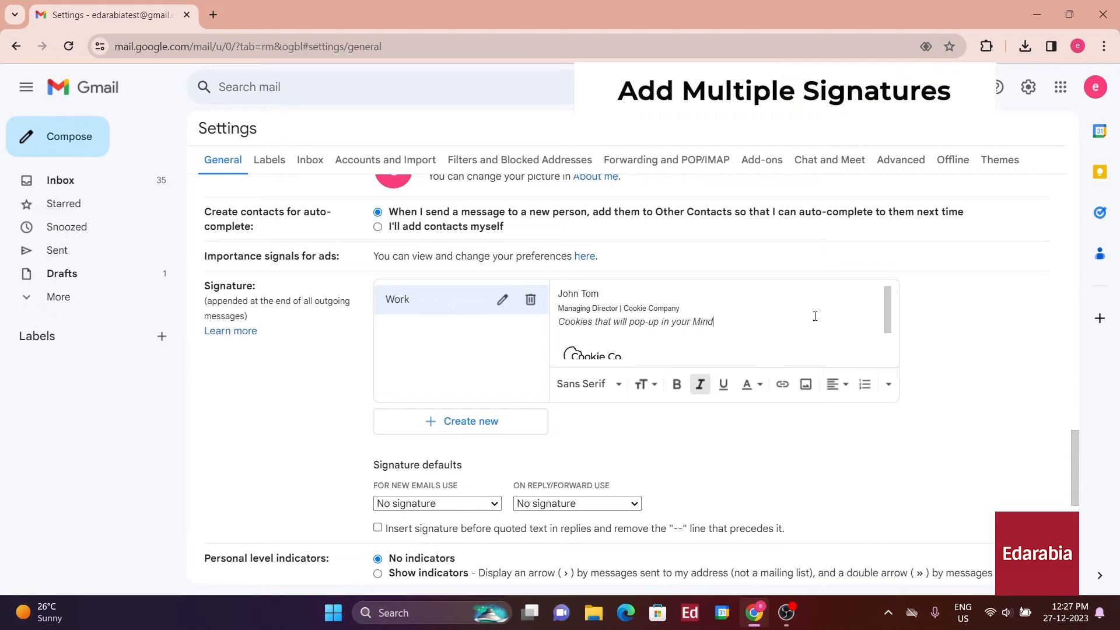
mouse_move(787, 329)
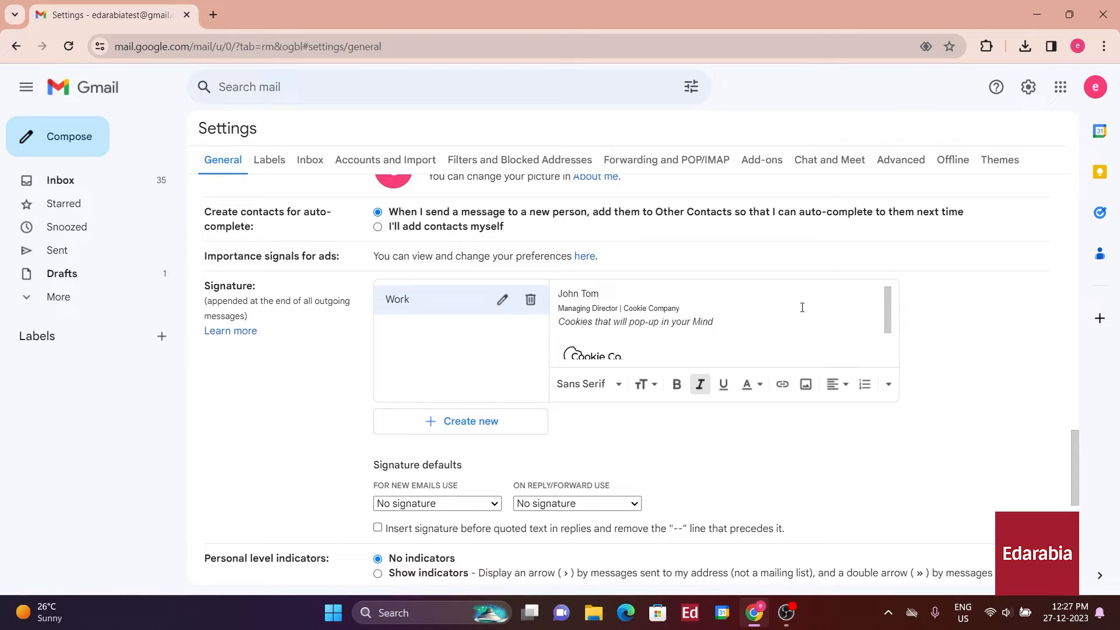
- Start a second signature named 'Personal'
left_click(460, 421)
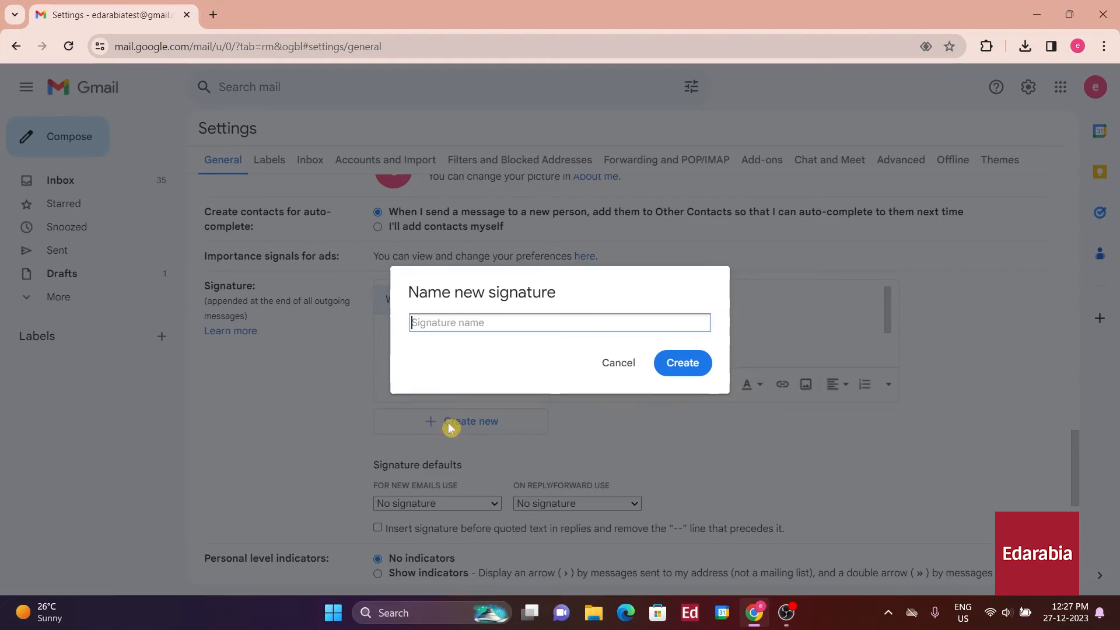
type("Personal")
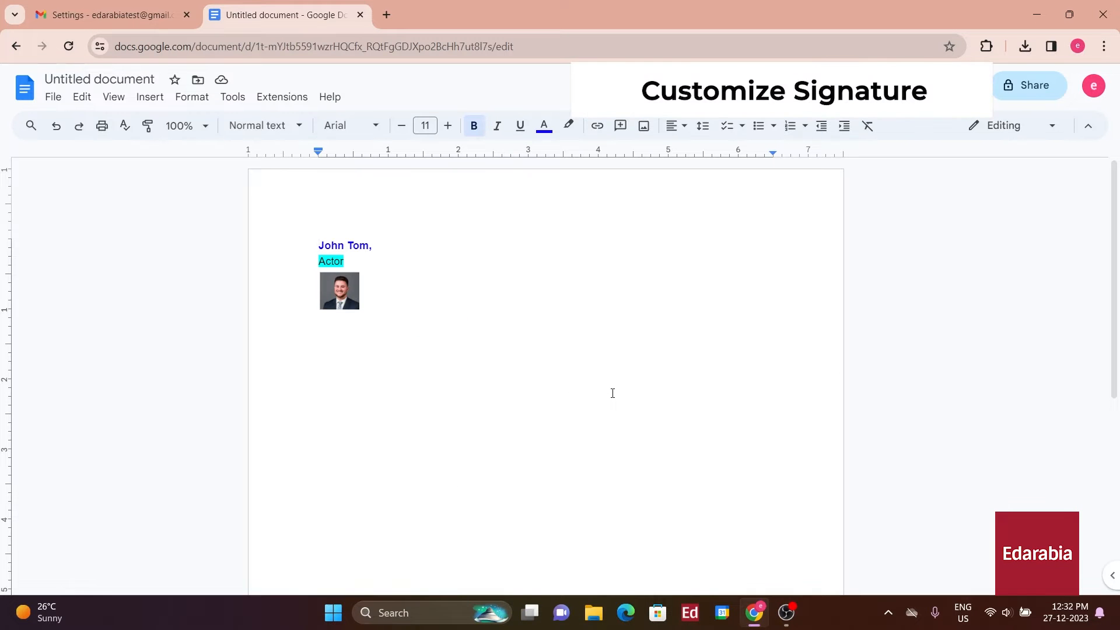
mouse_move(550, 432)
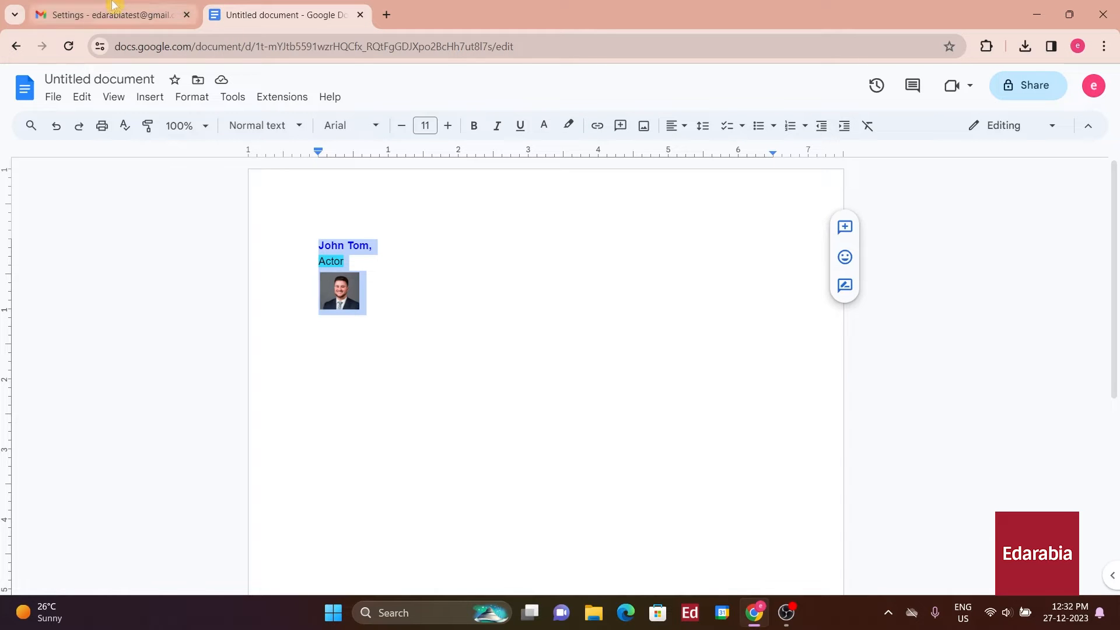
- Back in Gmail, fill the Personal signature with the pasted block and the 'John Tom,' name line
left_click(93, 15)
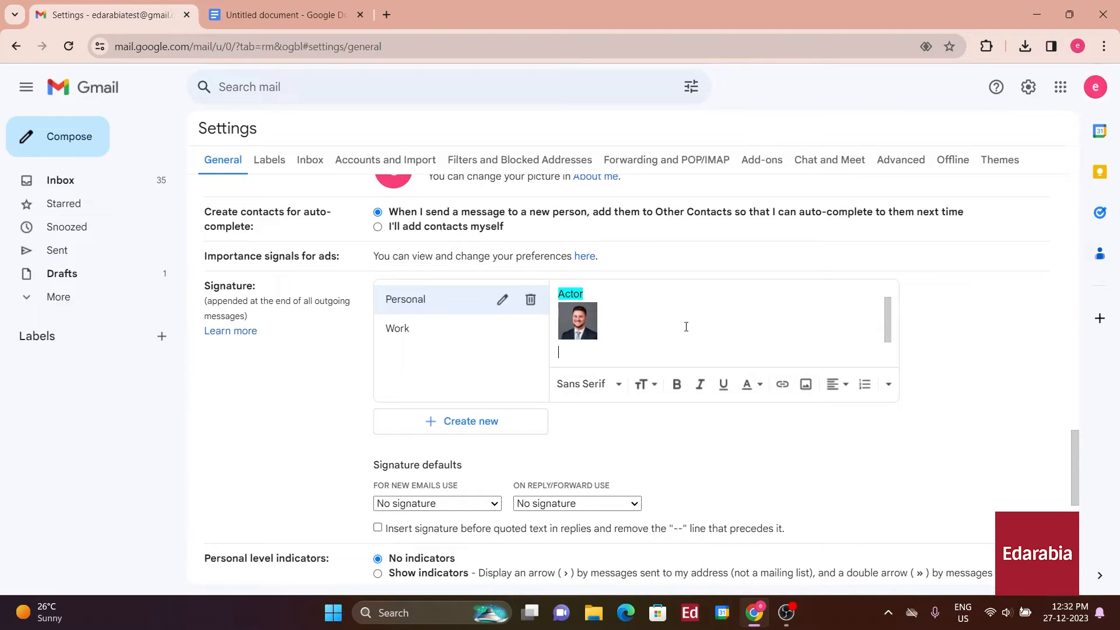
type("John Tom,")
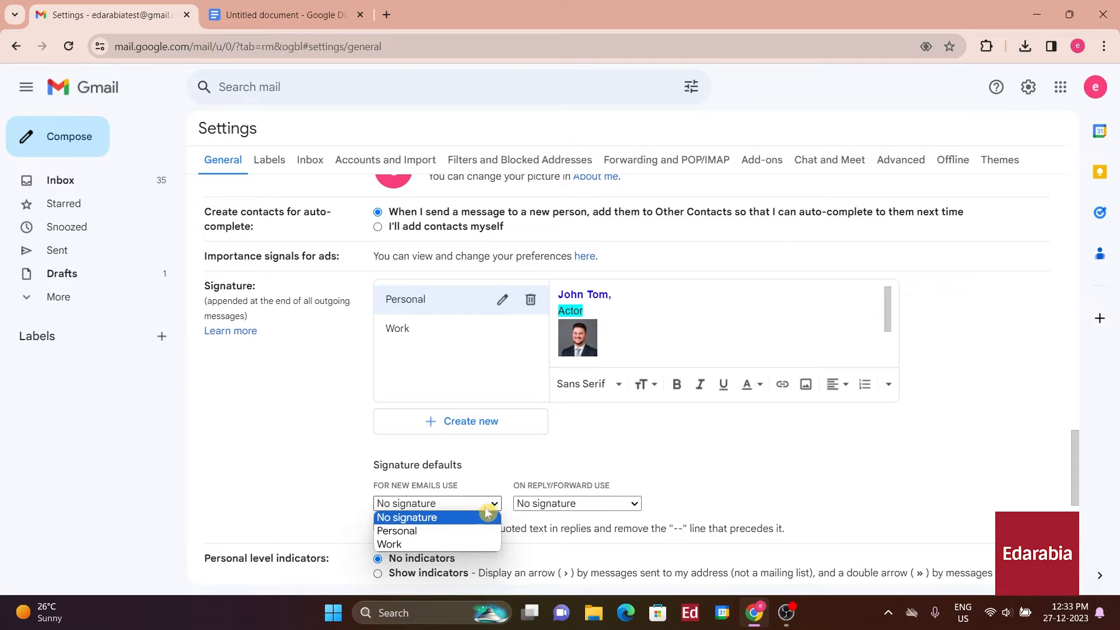
mouse_move(471, 534)
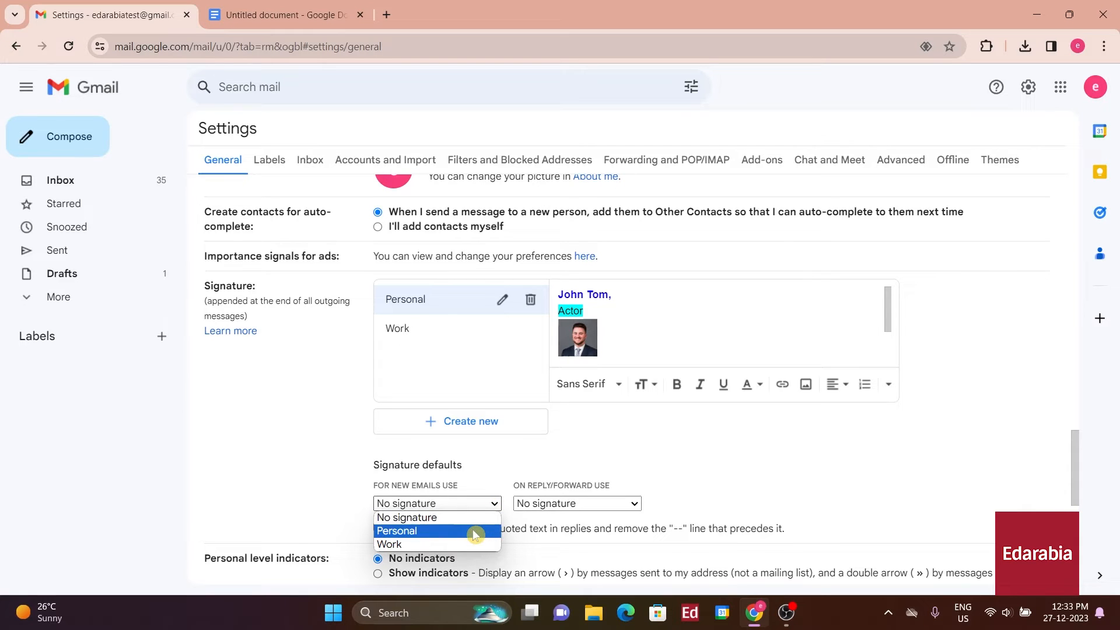
mouse_move(467, 544)
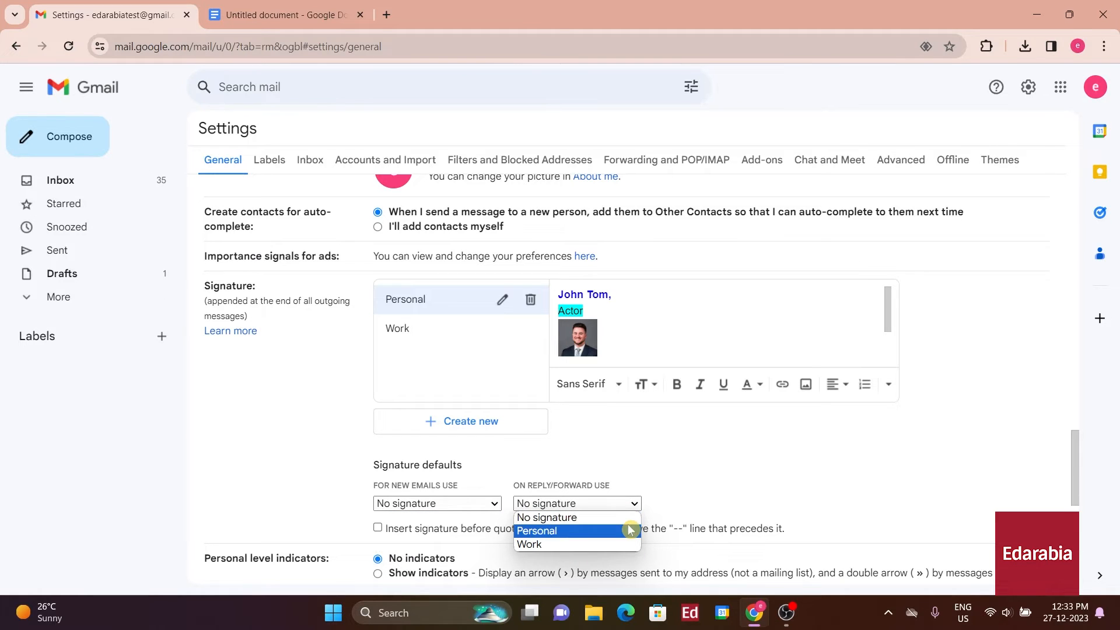
mouse_move(621, 521)
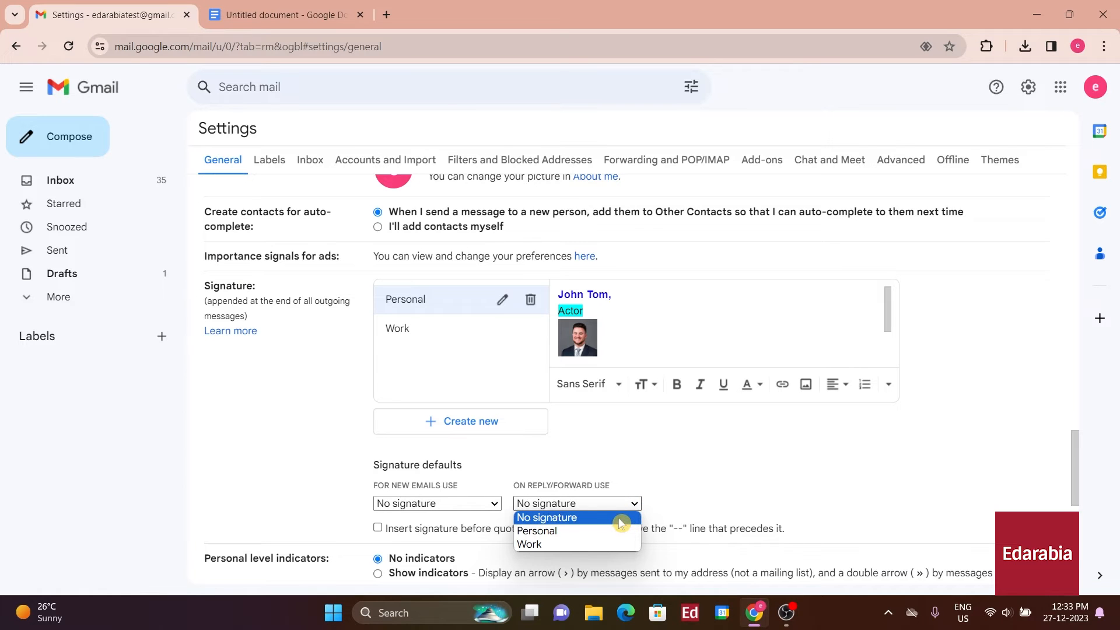
mouse_move(627, 531)
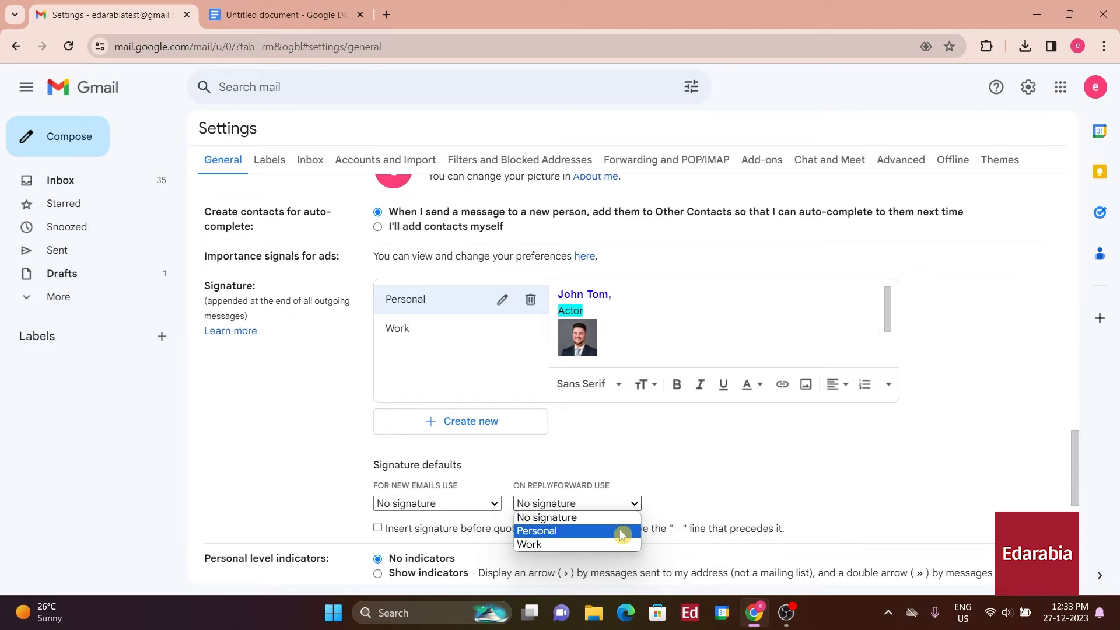
mouse_move(647, 525)
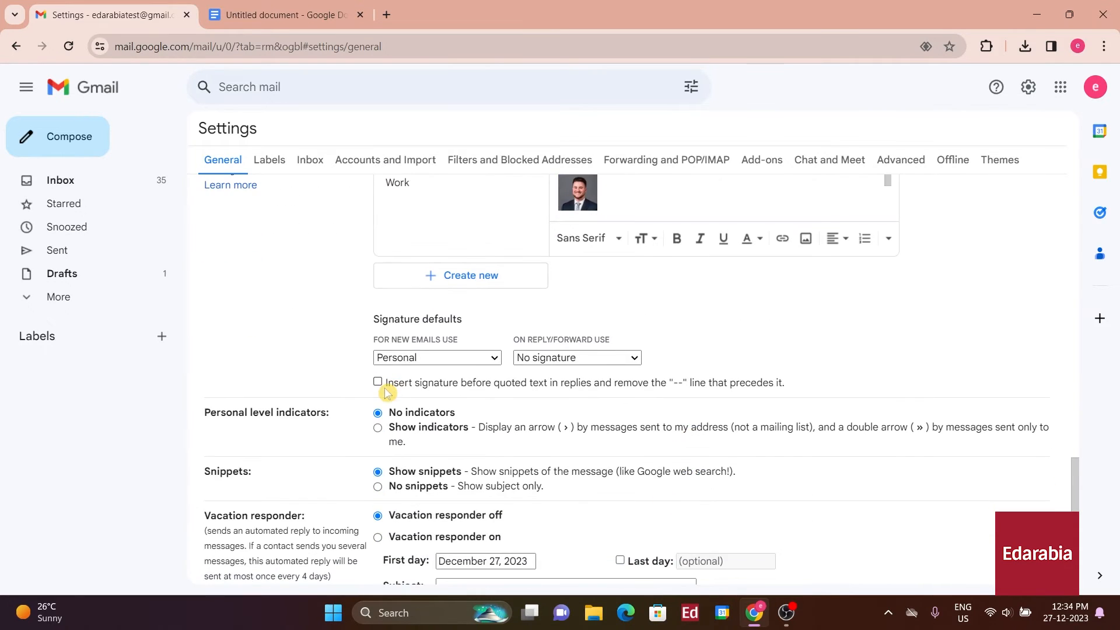
mouse_move(728, 390)
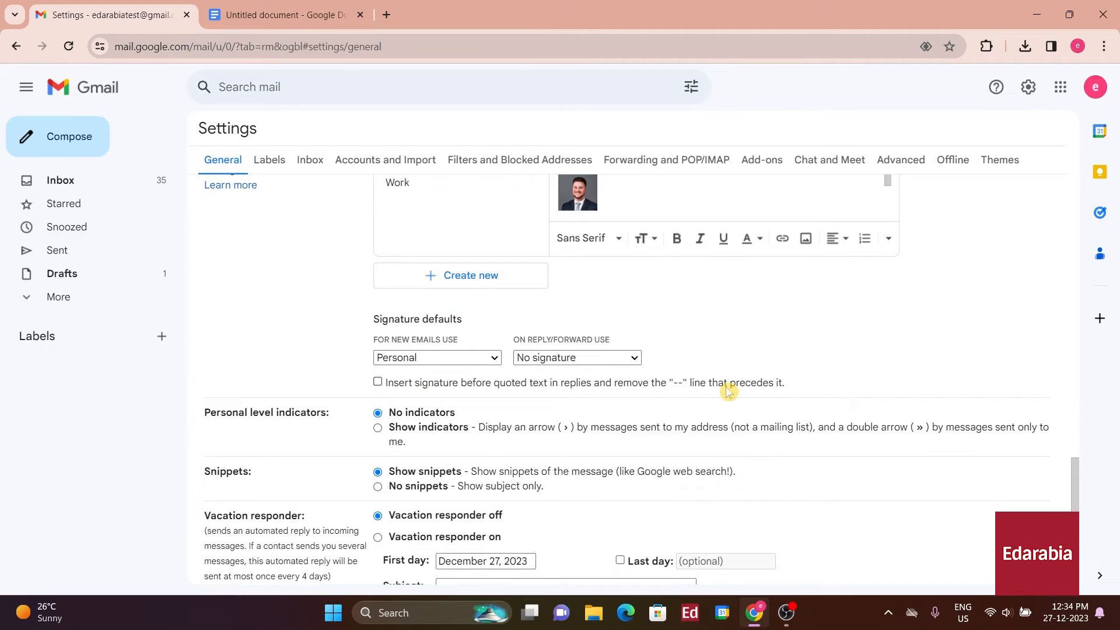
mouse_move(626, 403)
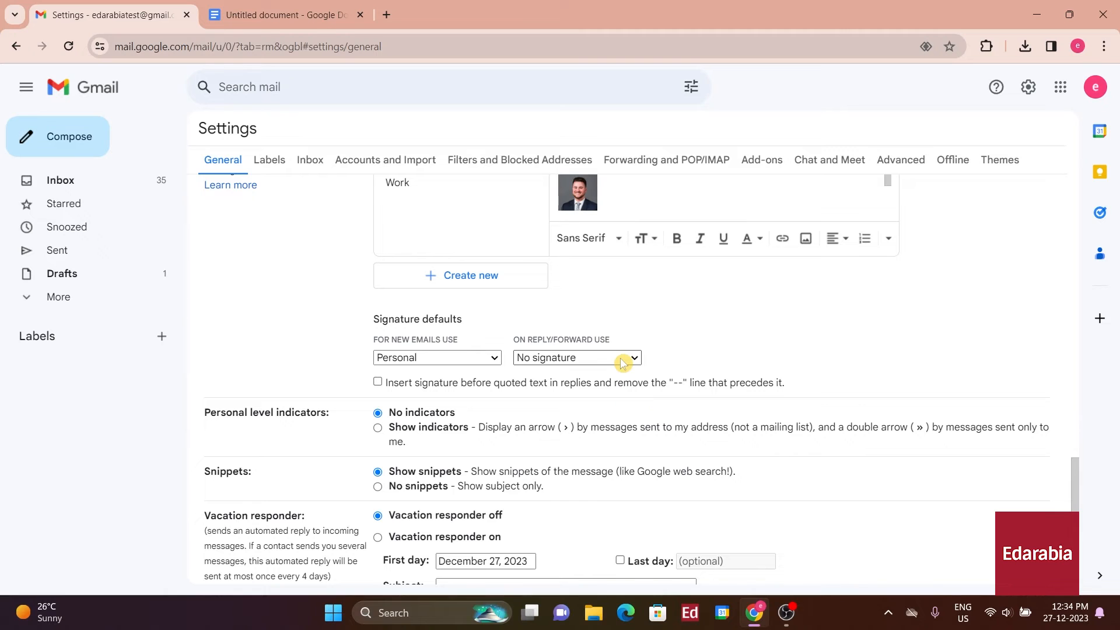
- Keep Personal for new emails and No signature for replies, scrolling down to the bottom of settings
scroll("down", 3)
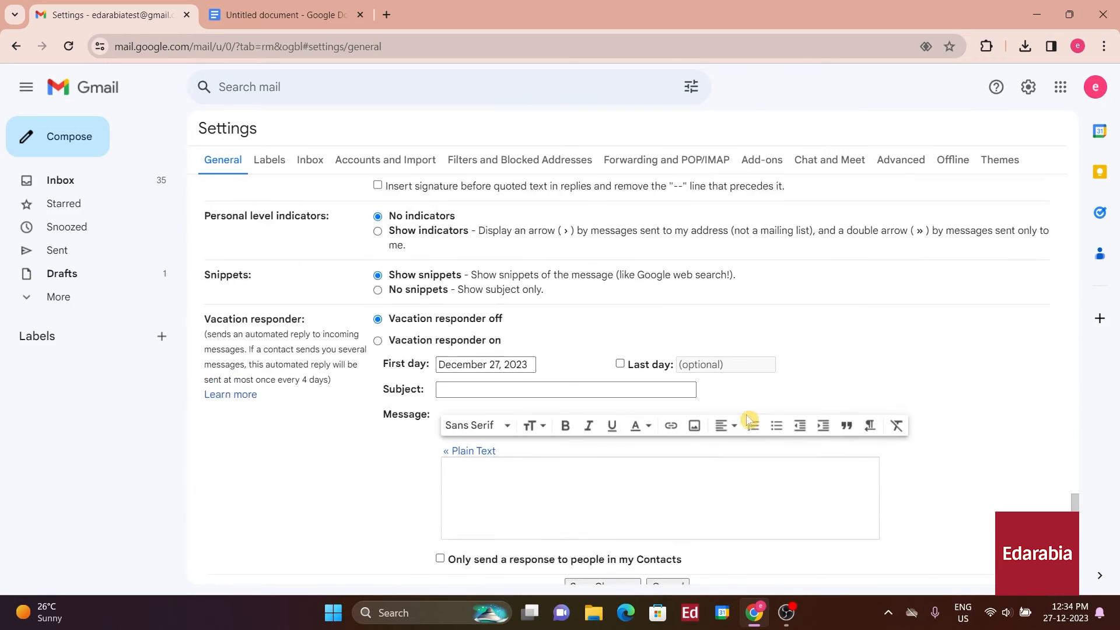
scroll("down", 3)
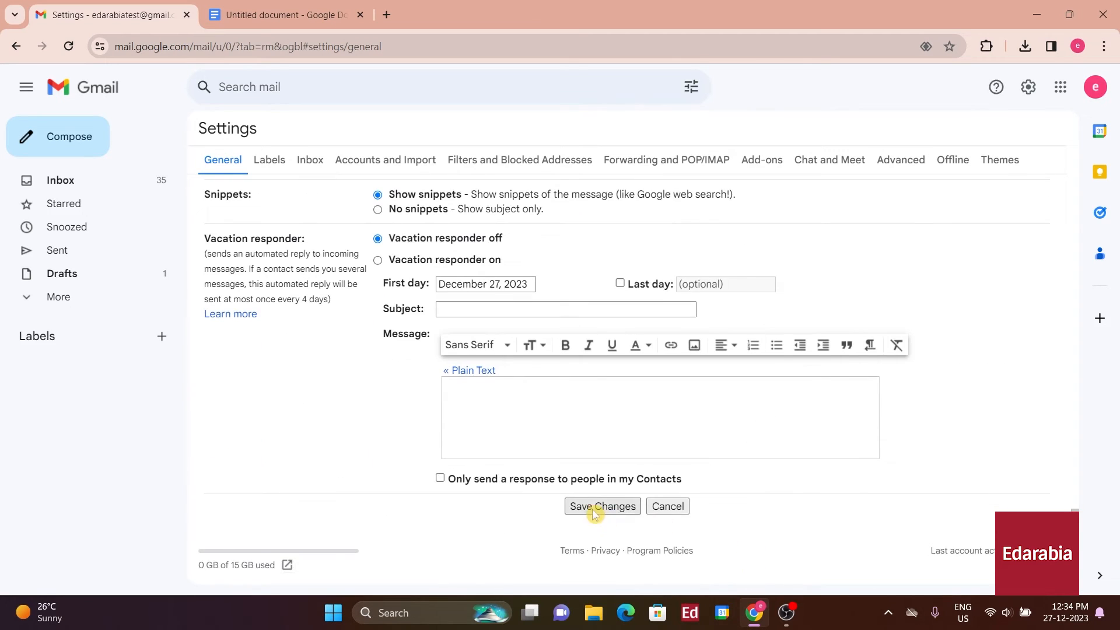
- Save the signature settings and start an expanded new message showing the Personal signature
left_click(602, 506)
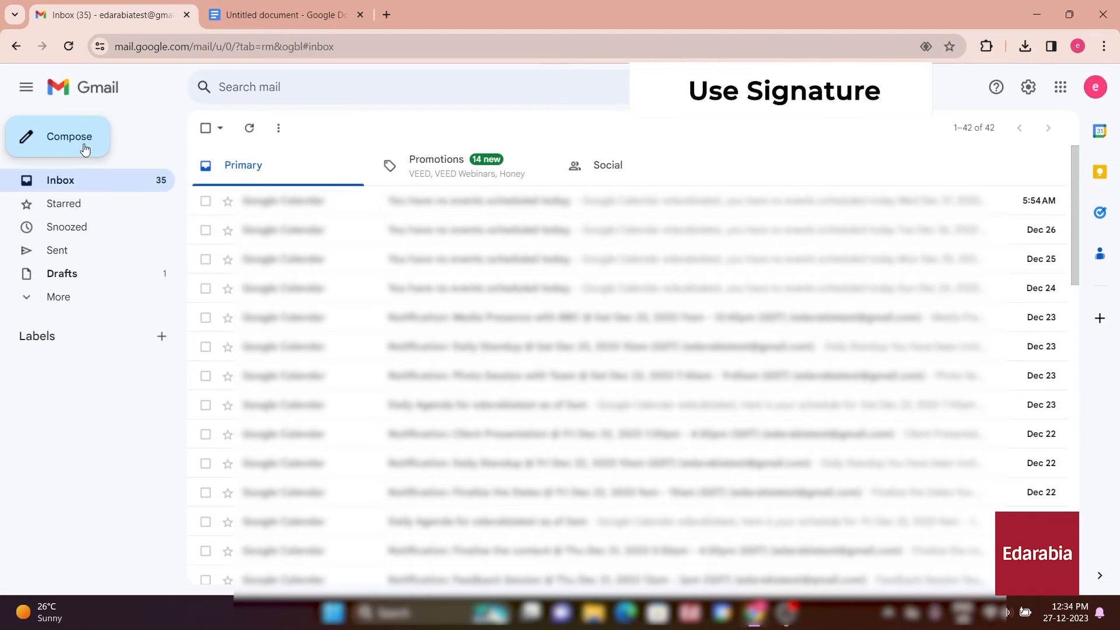
left_click(69, 138)
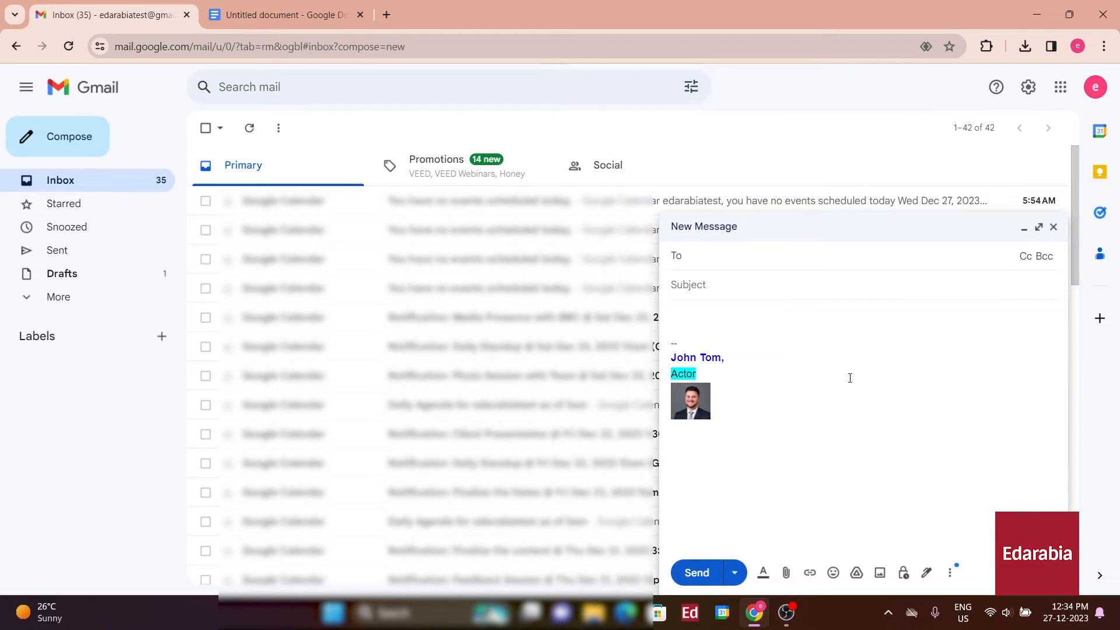
left_click(1039, 227)
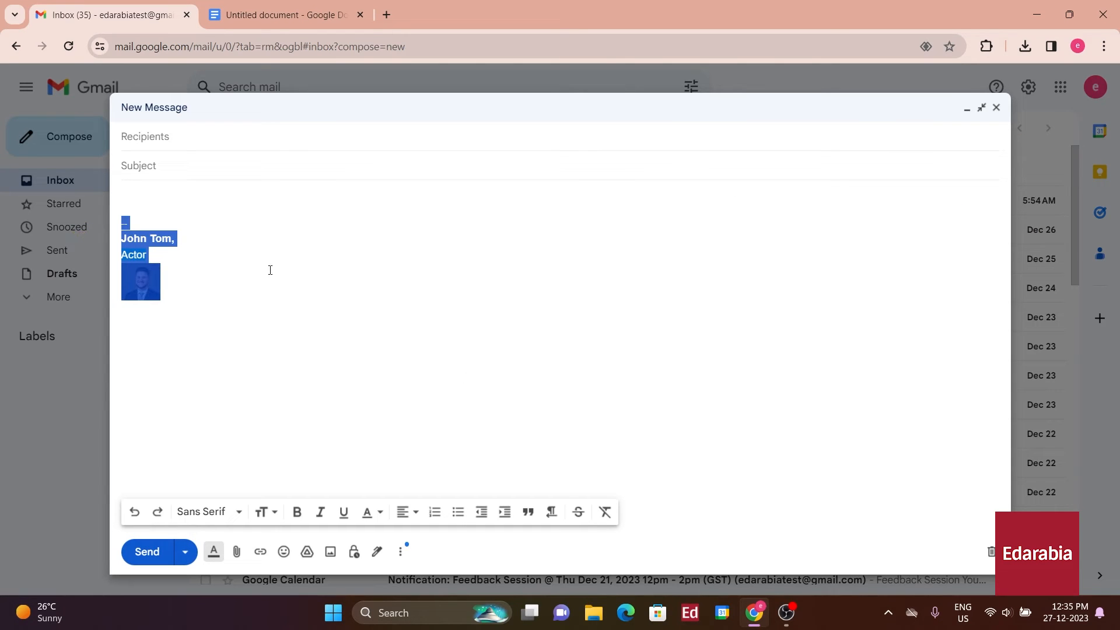
- Swap the message's signature to Work from the pen menu
left_click(377, 551)
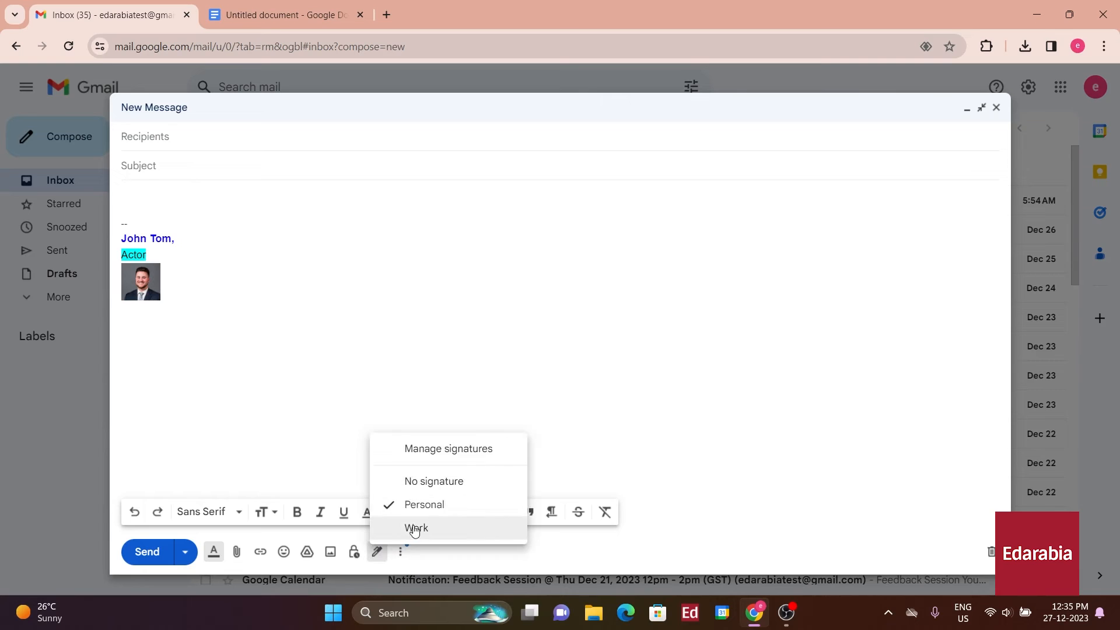
left_click(416, 528)
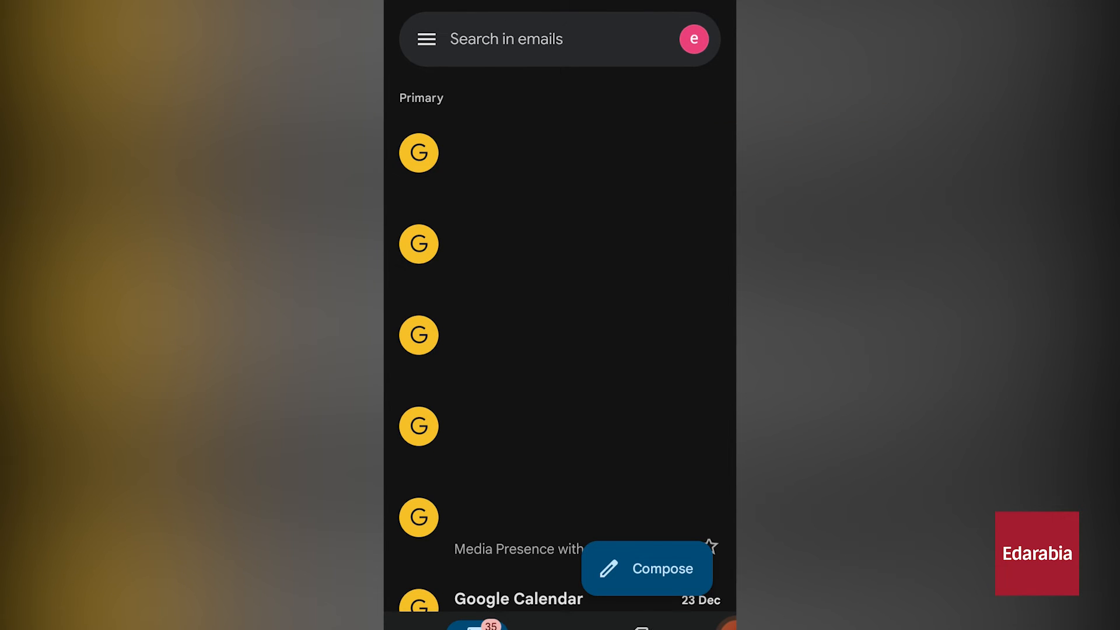
- In the mobile app, reach the account's General settings where Mobile signature shows Not set
left_click(426, 39)
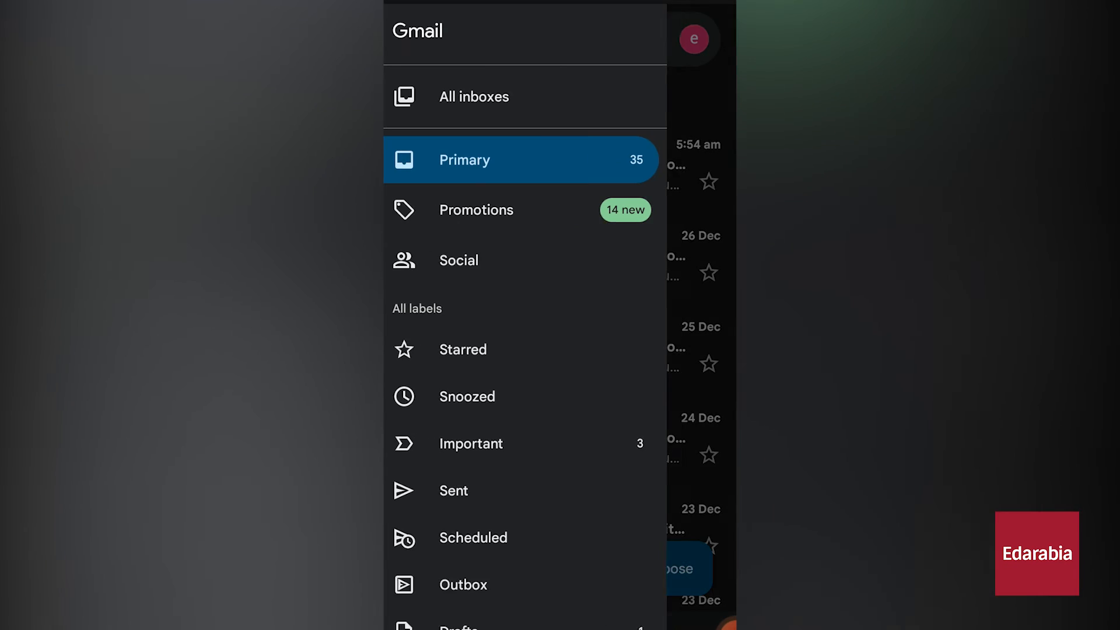
scroll("down", 3)
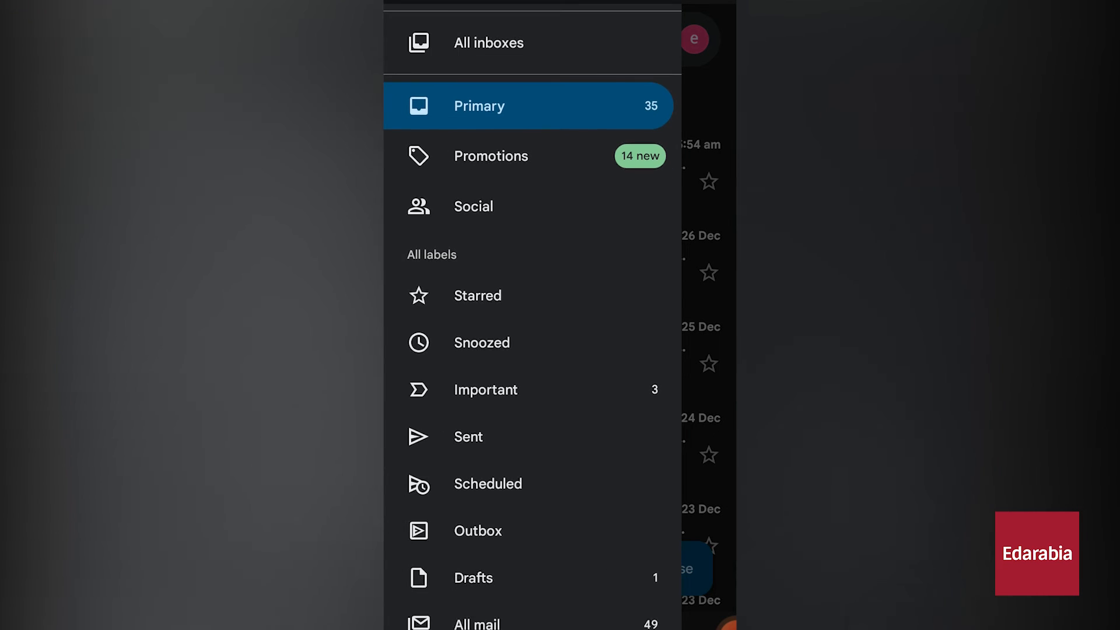
scroll("down", 3)
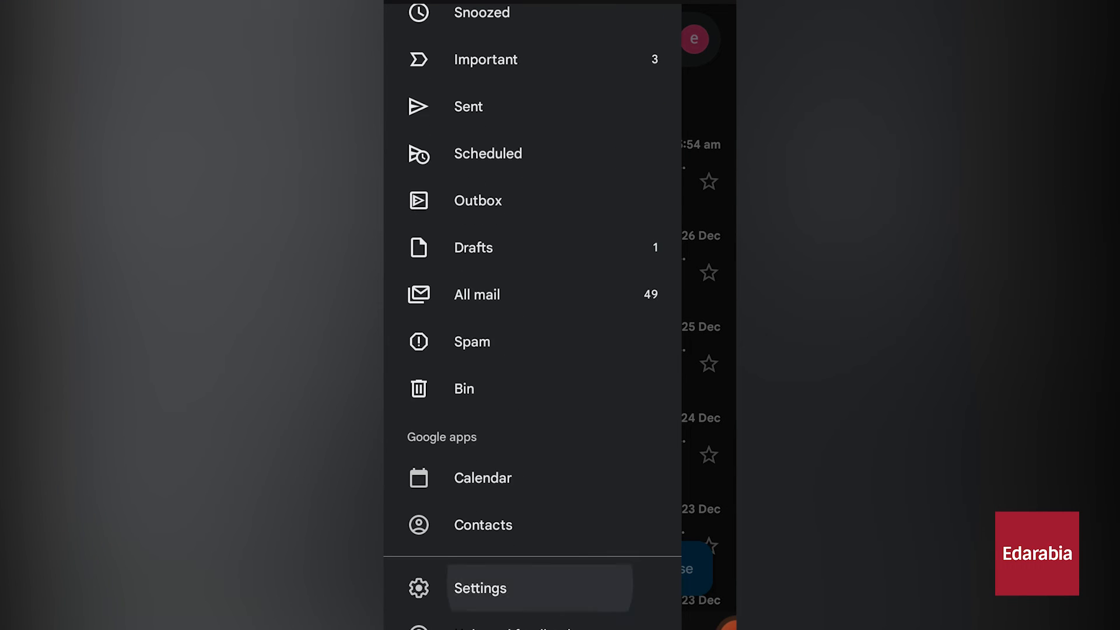
left_click(482, 588)
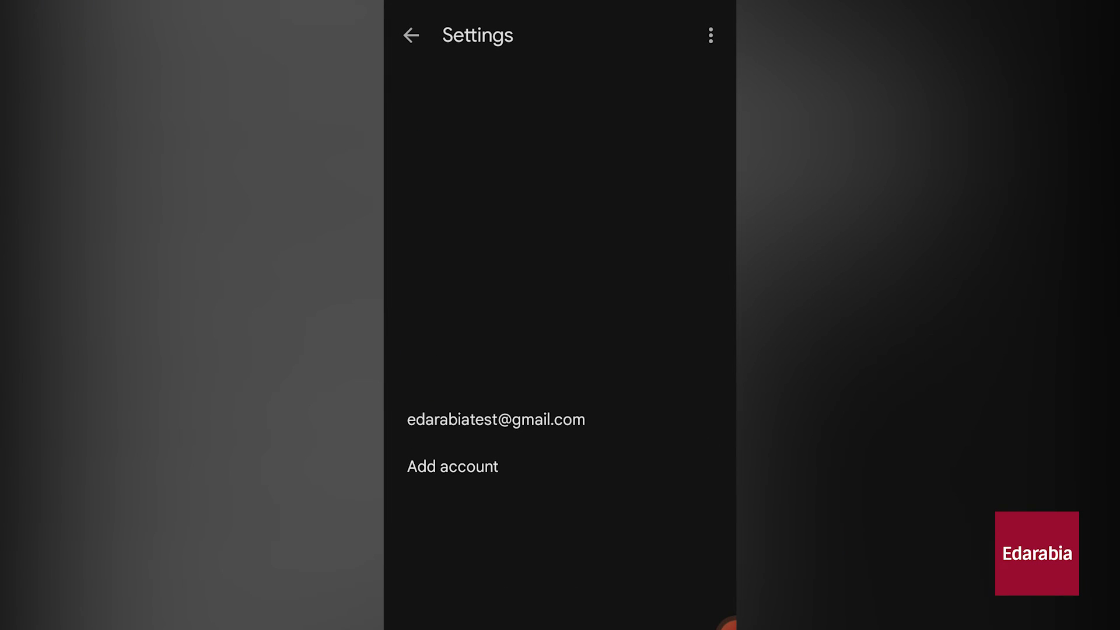
left_click(496, 420)
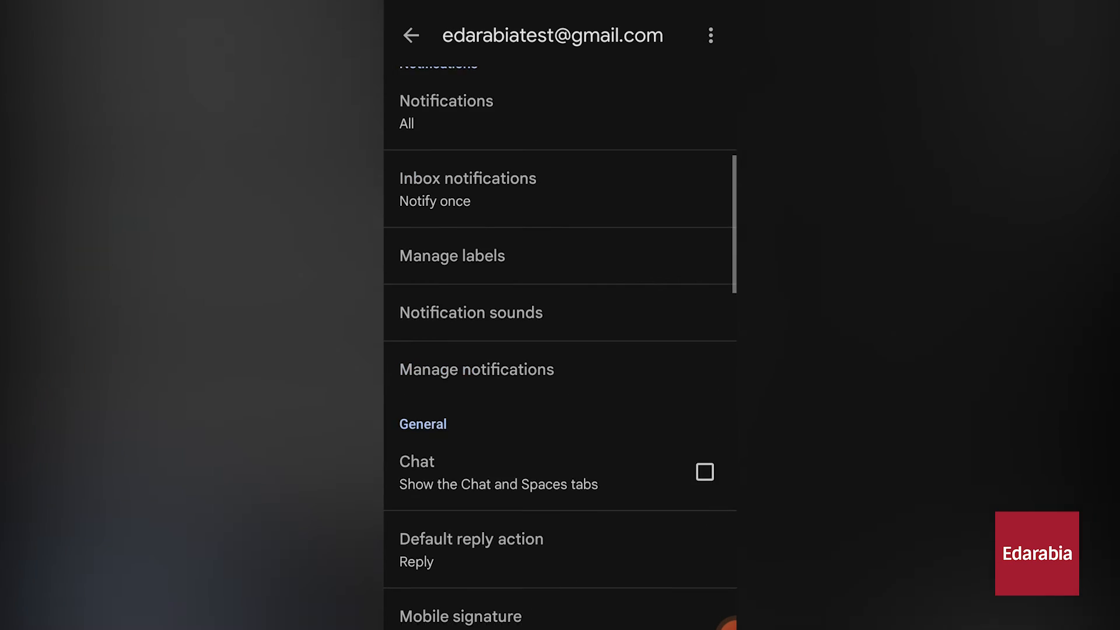
scroll("down", 3)
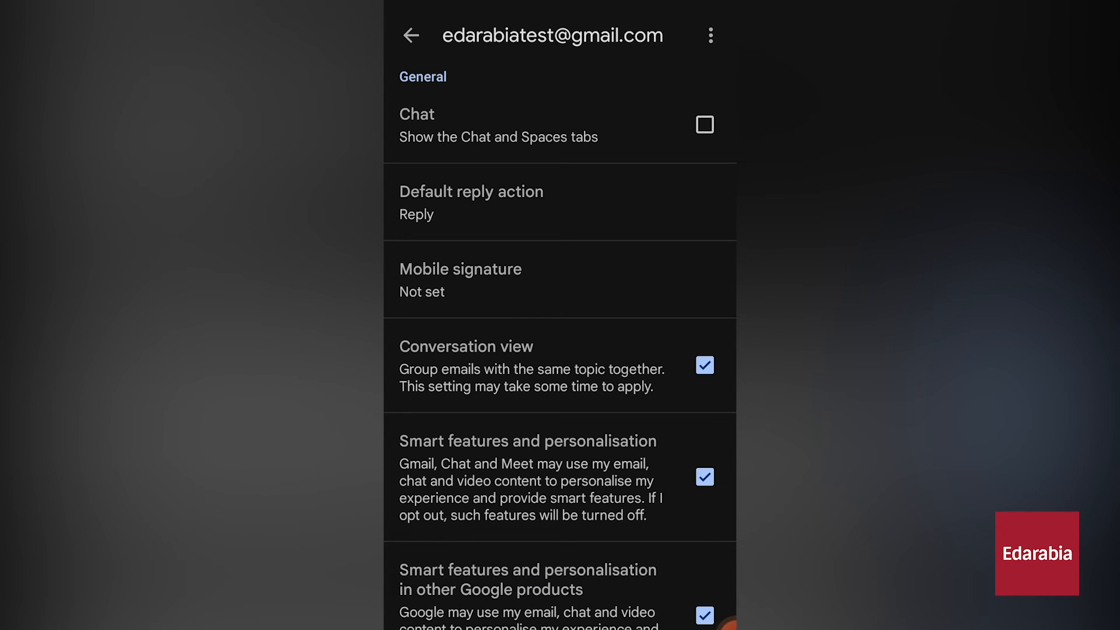
- Set the mobile signature to 'John Tom' with the 'Sent from my mobile device... Please excuse any typos.' note
left_click(460, 278)
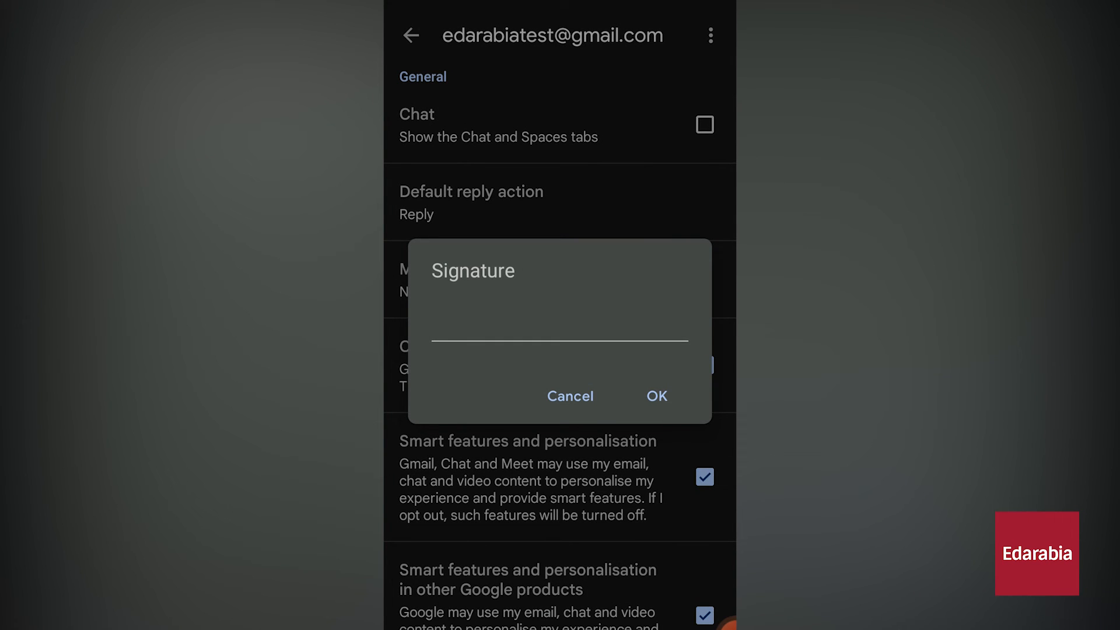
left_click(558, 341)
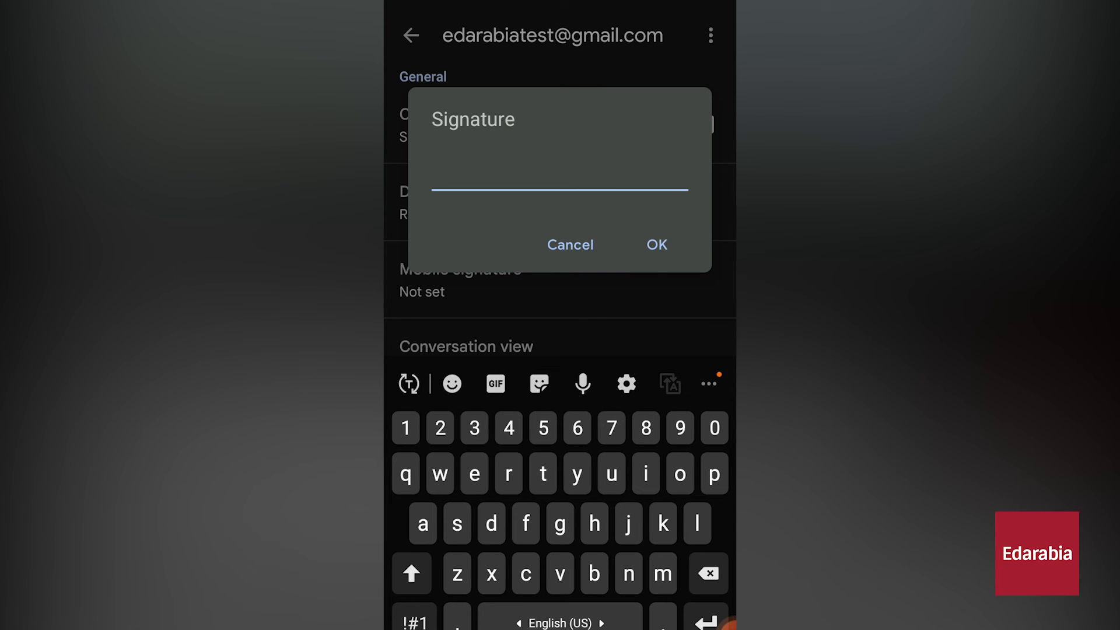
type("John Tom")
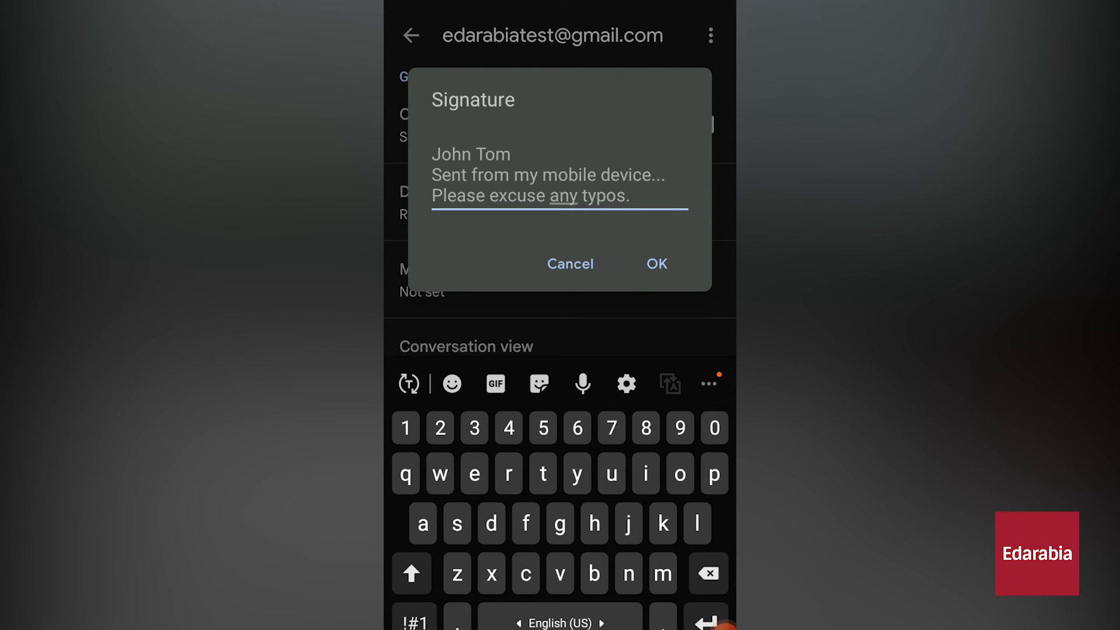
left_click(657, 264)
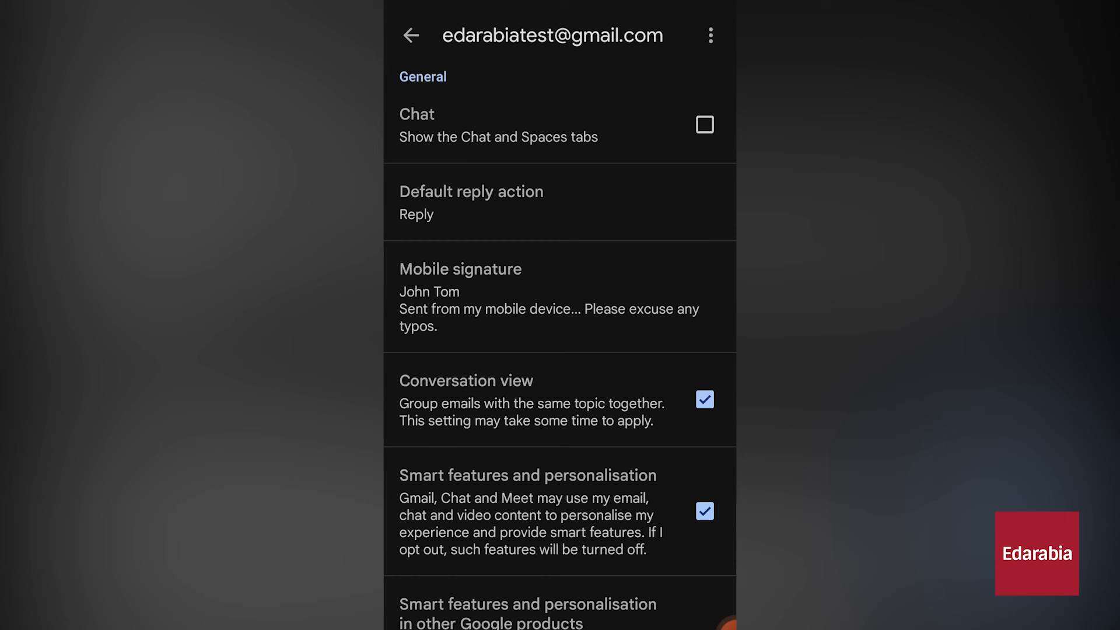
- Return to the inbox and start a new message carrying the mobile signature
left_click(413, 35)
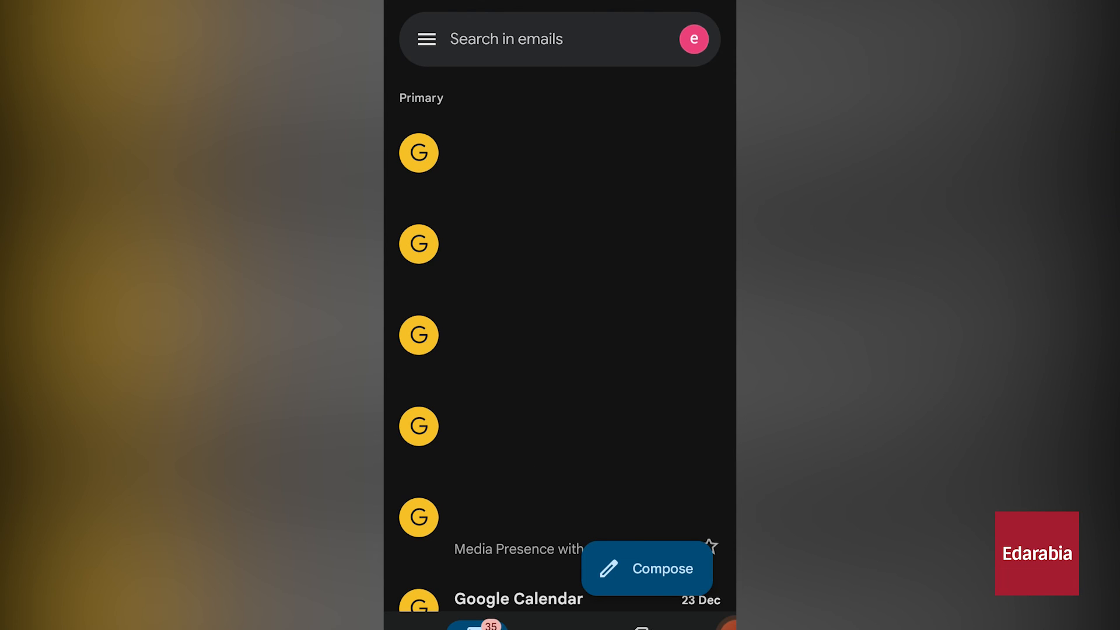
left_click(652, 568)
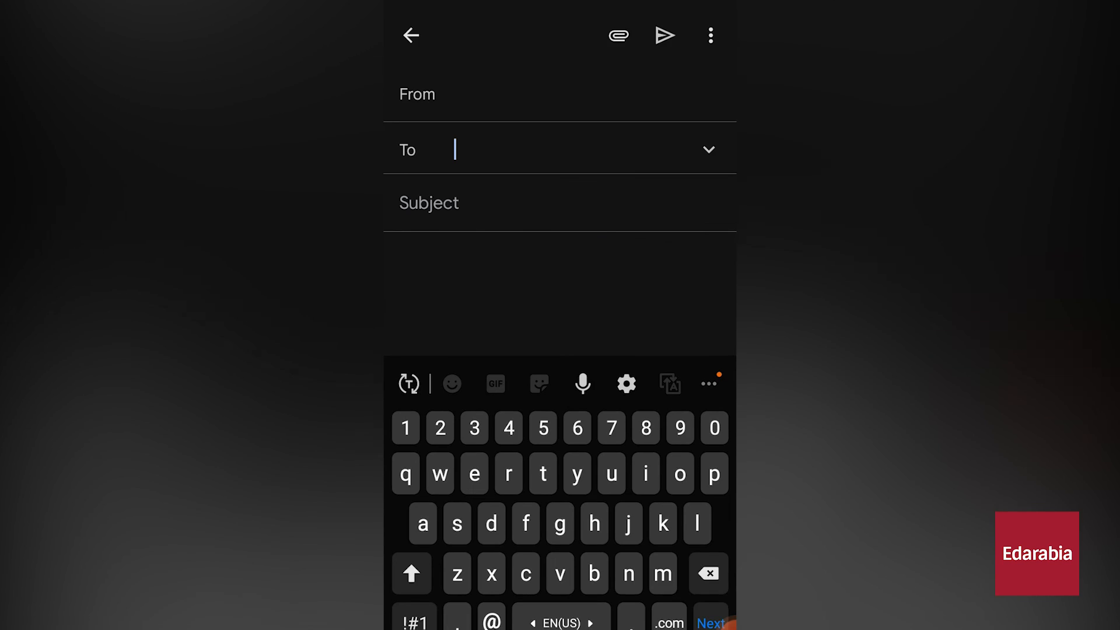